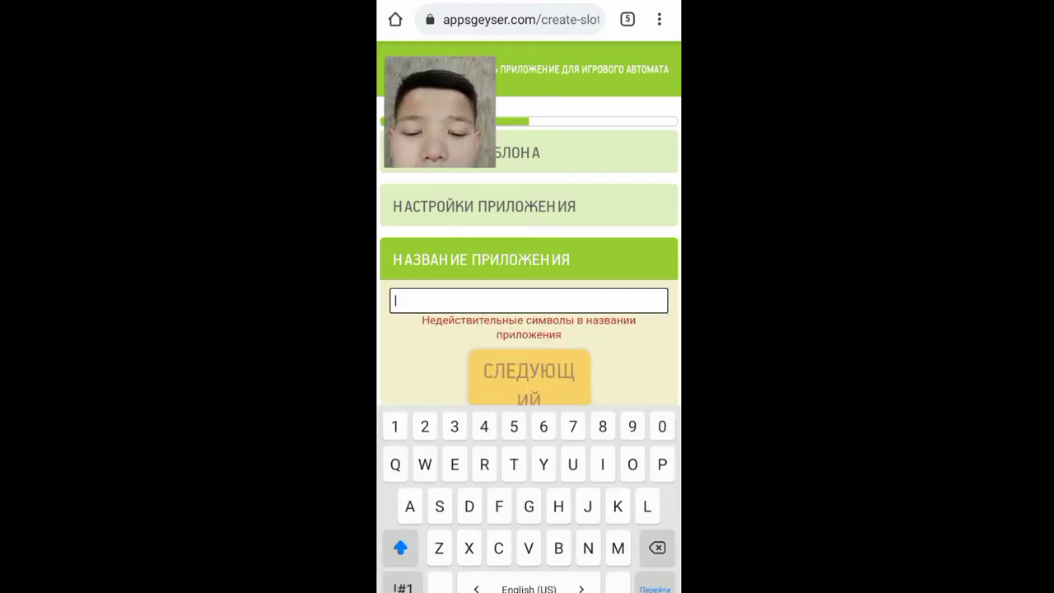
- Name the slot-machine app with valid characters and continue through creation
left_click(529, 376)
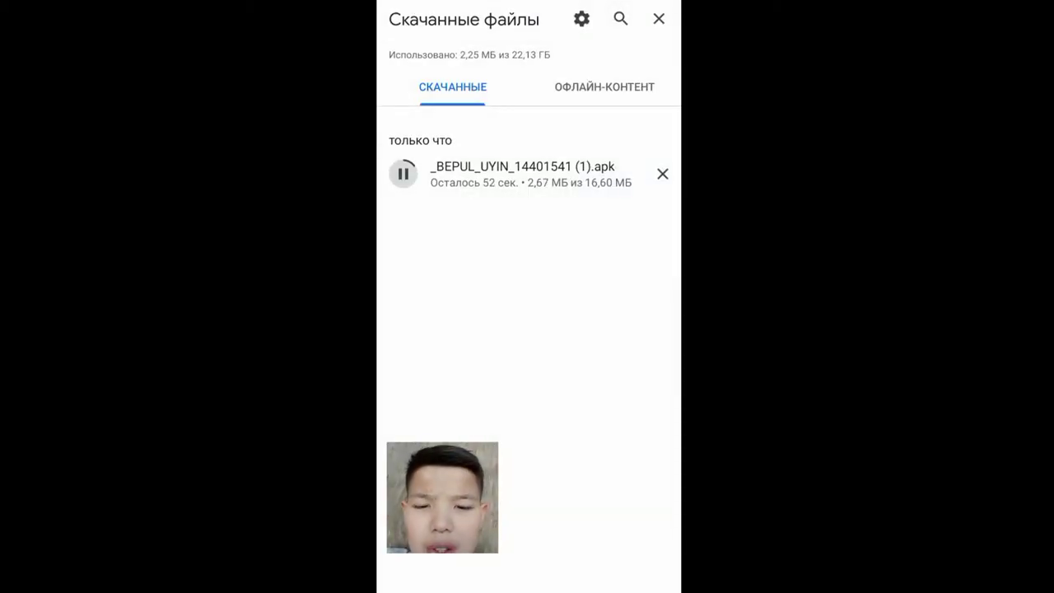
- Let the _BEPUL_UYIN APK finish downloading in Chrome Downloads, then open it
left_click(659, 19)
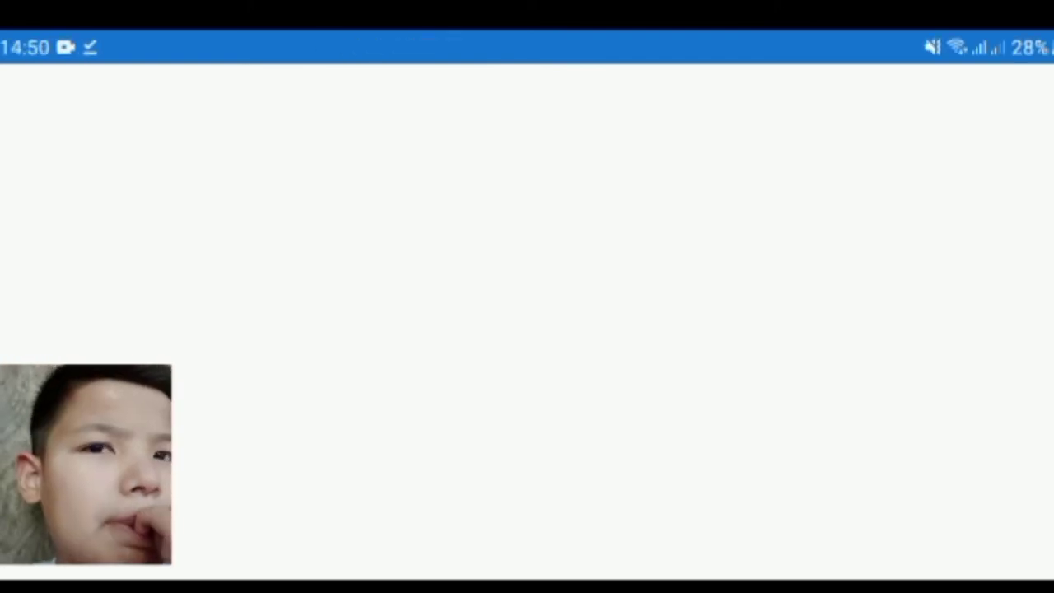